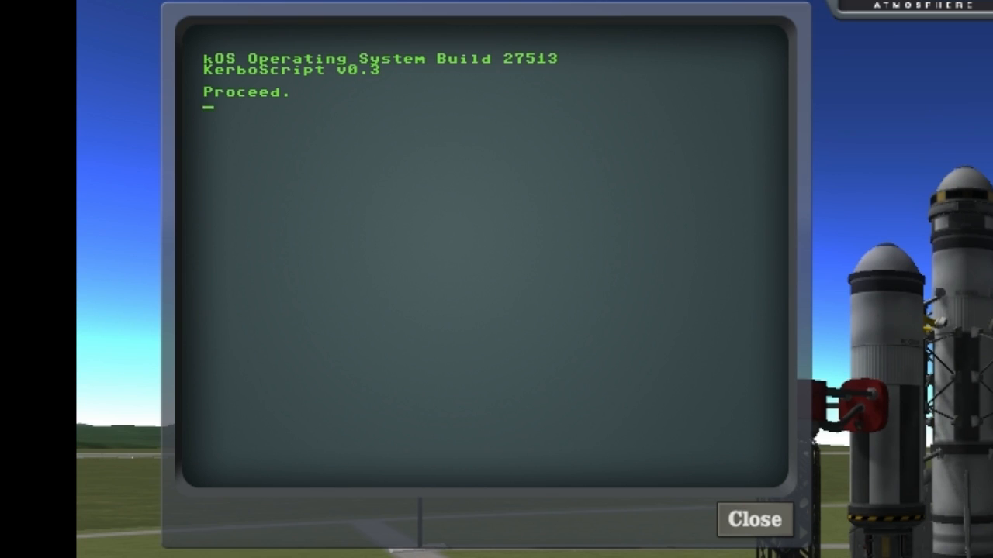
- Set x to 1 and print x, showing 1 in the kOS terminal
{"action": "type", "text": "set x to 1."}
{"action": "type", "text": "pri"}
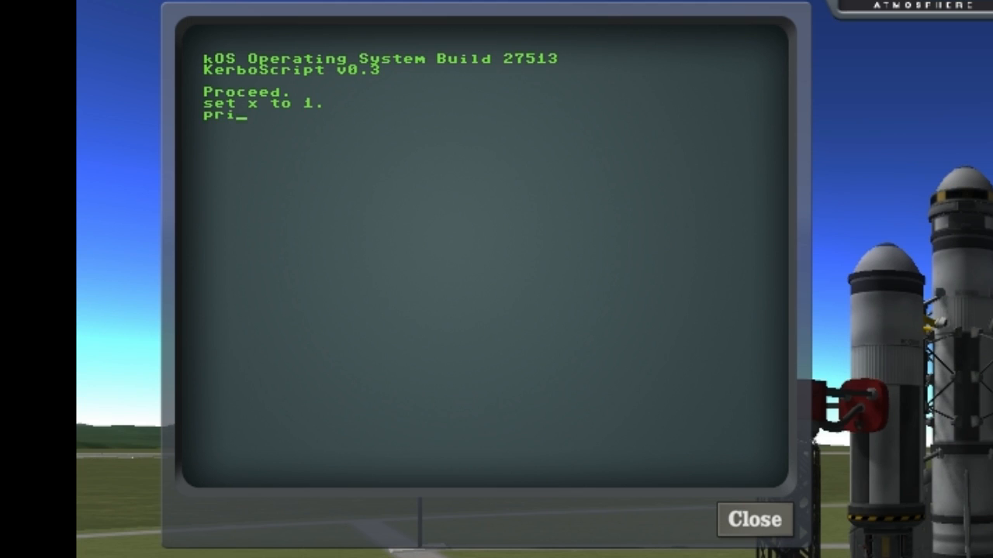
{"action": "key", "text": "Return"}
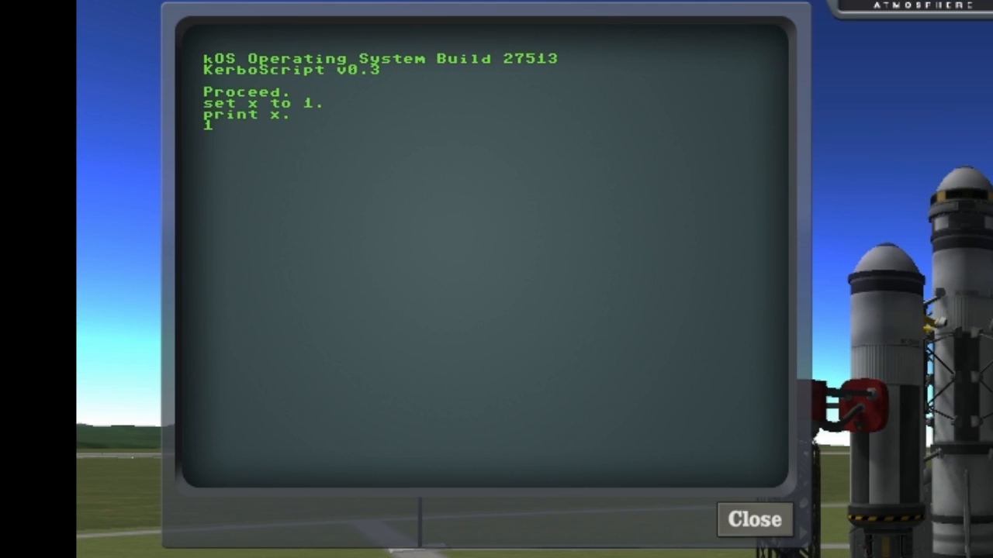
{"action": "type", "text": "unt"}
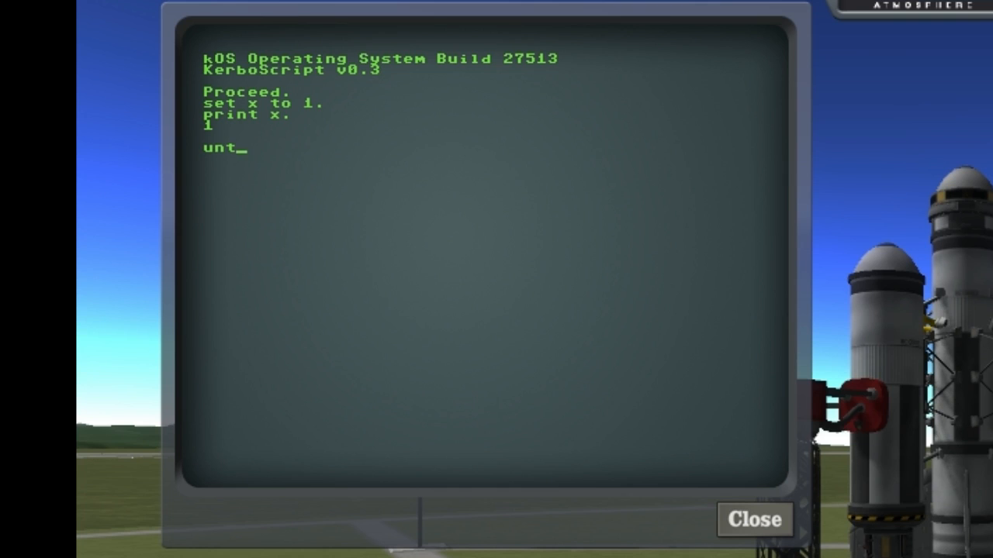
- Run an 'until x=2' loop printing "hey!" repeatedly, then break it off
{"action": "type", "text": "il x=2 {"}
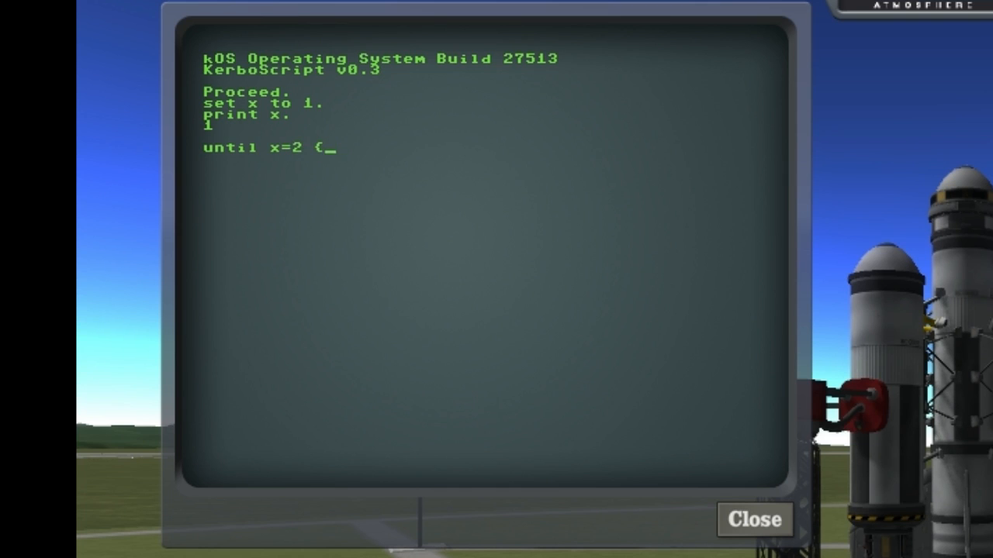
{"action": "type", "text": "print \"hey!"}
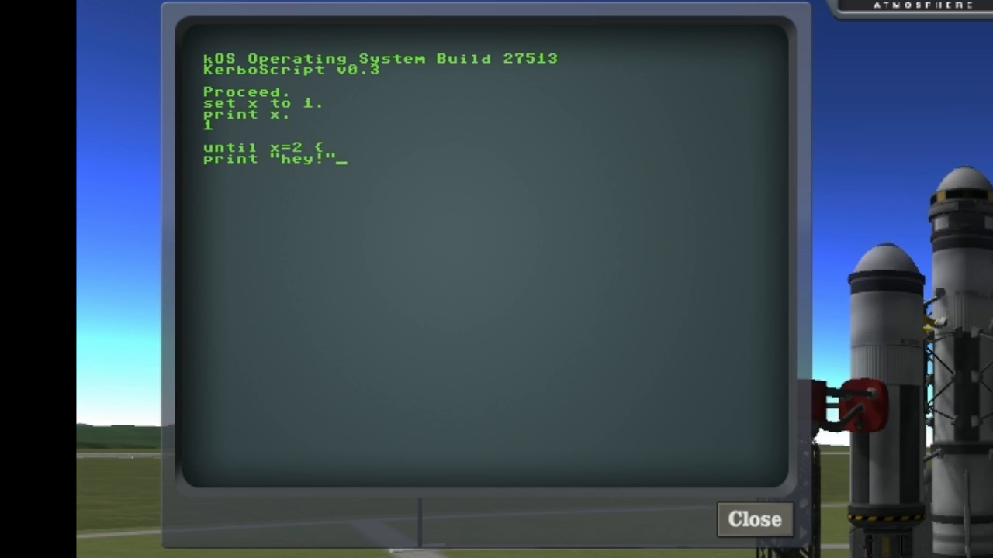
{"action": "type", "text": "}."}
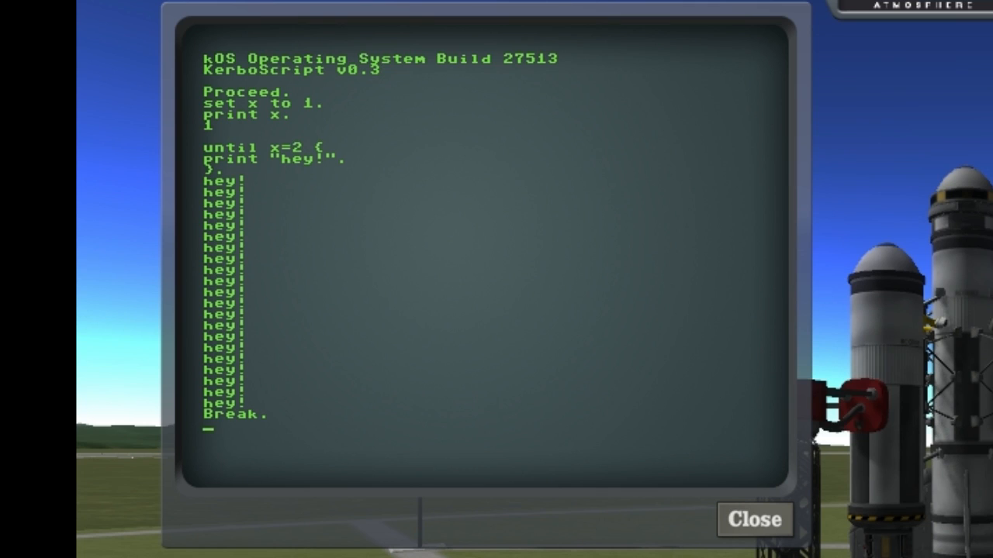
{"action": "type", "text": "if x = 2 { print"}
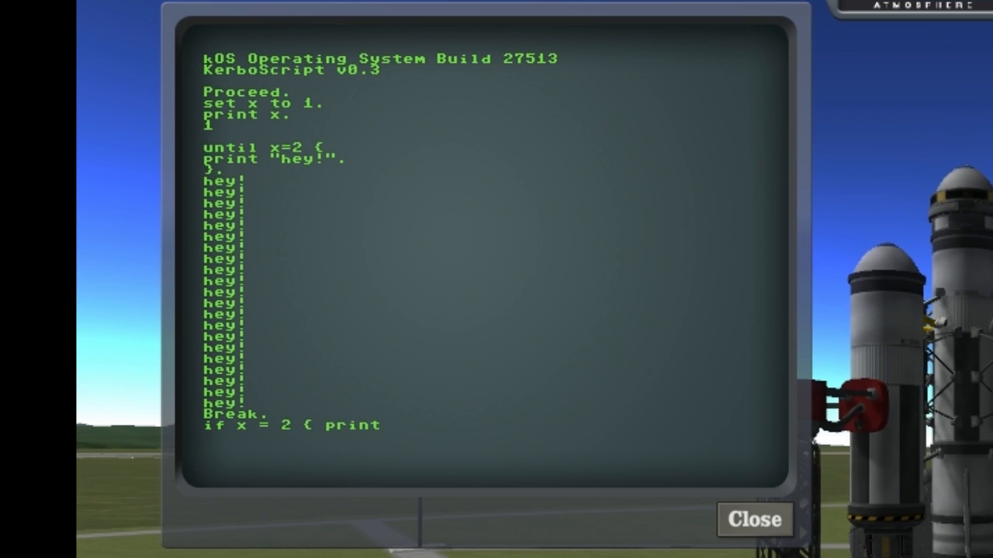
- Type the 'if x = 2' statement up to print "x equals 2"
{"action": "type", "text": "\"x e"}
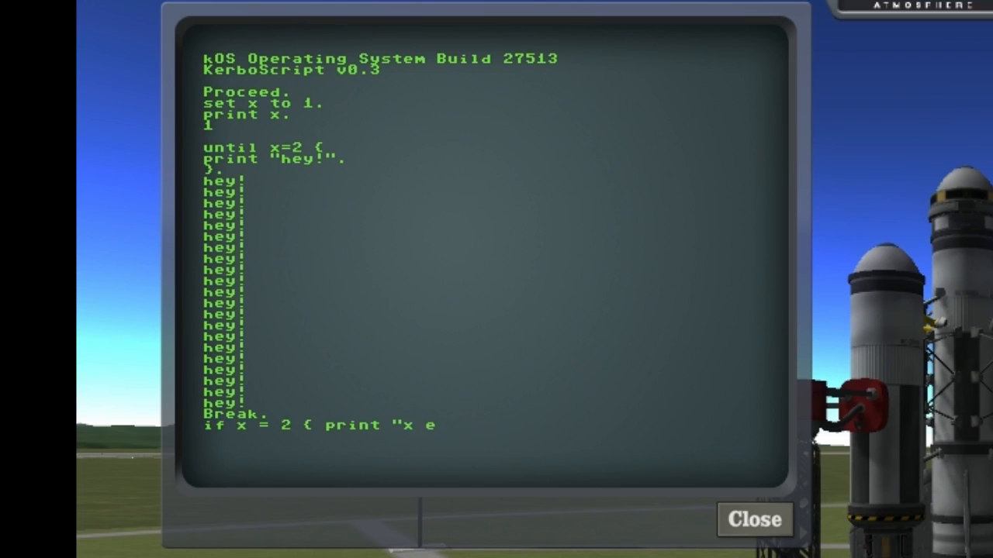
{"action": "type", "text": "quals 2"}
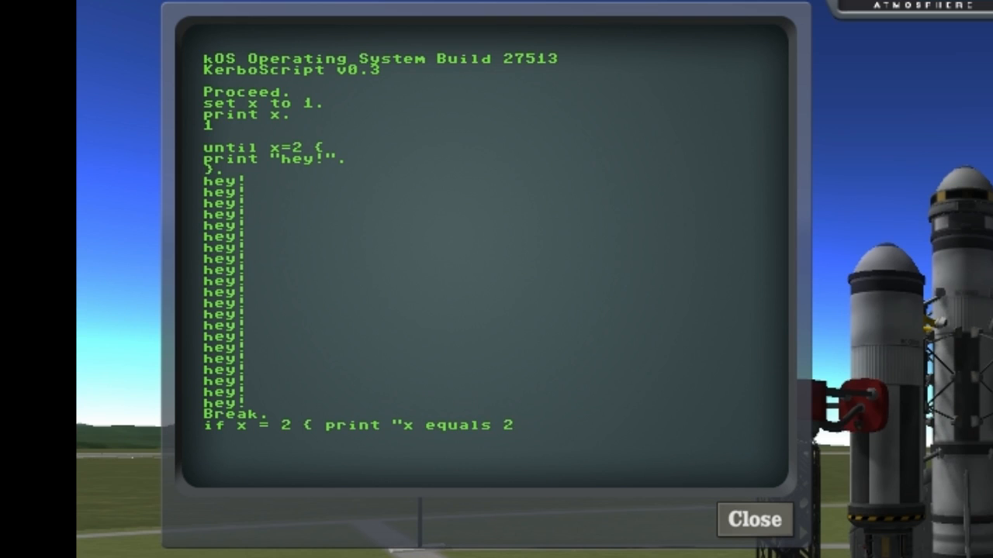